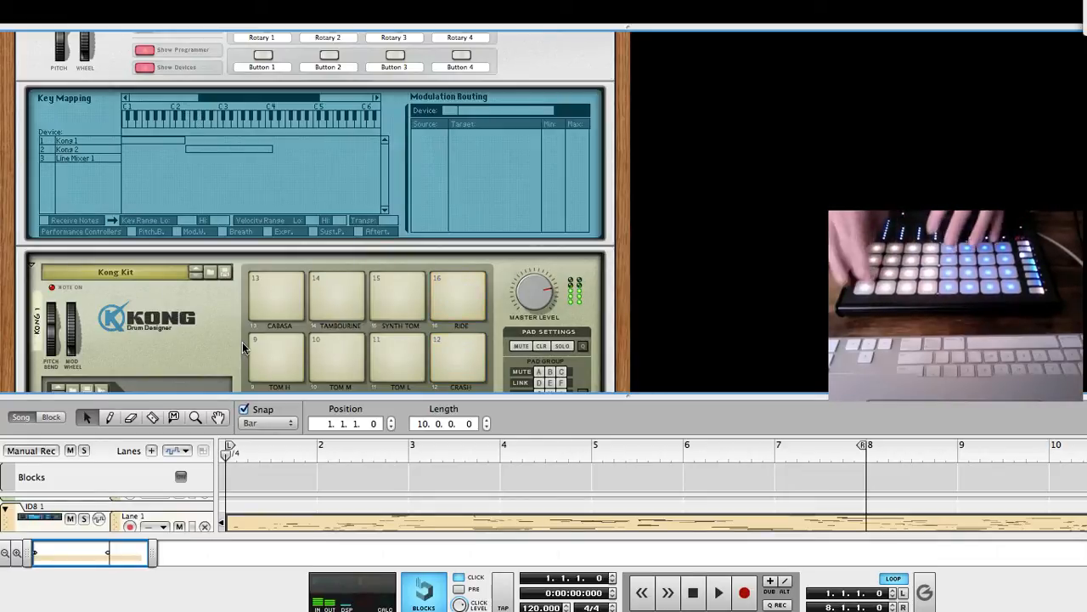
- Start playback and record the live Launchpad piano performance onto the ID8 track from bar 2
click(457, 298)
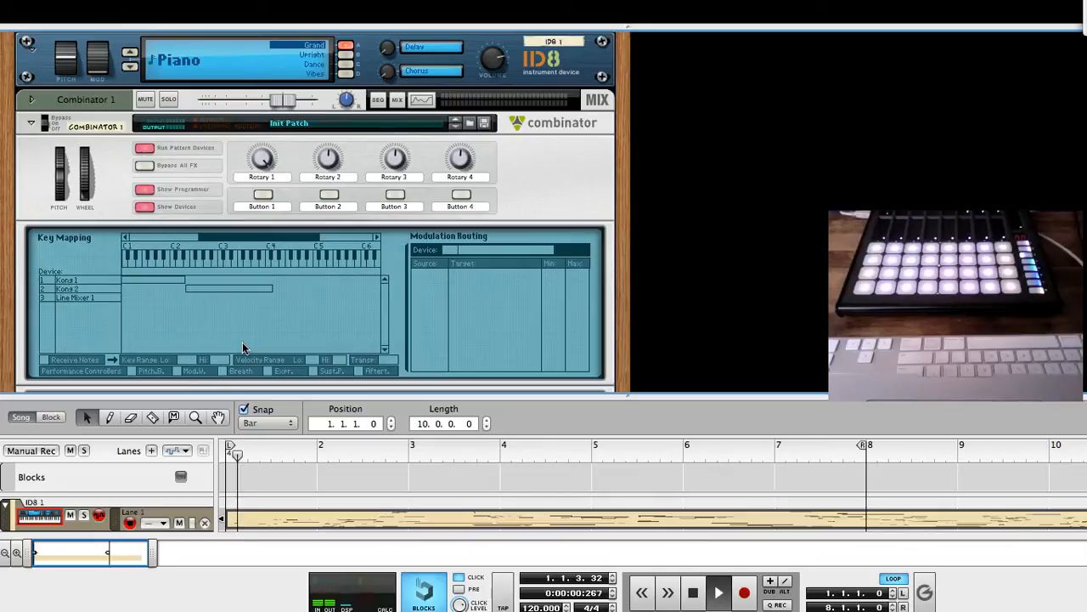
click(716, 592)
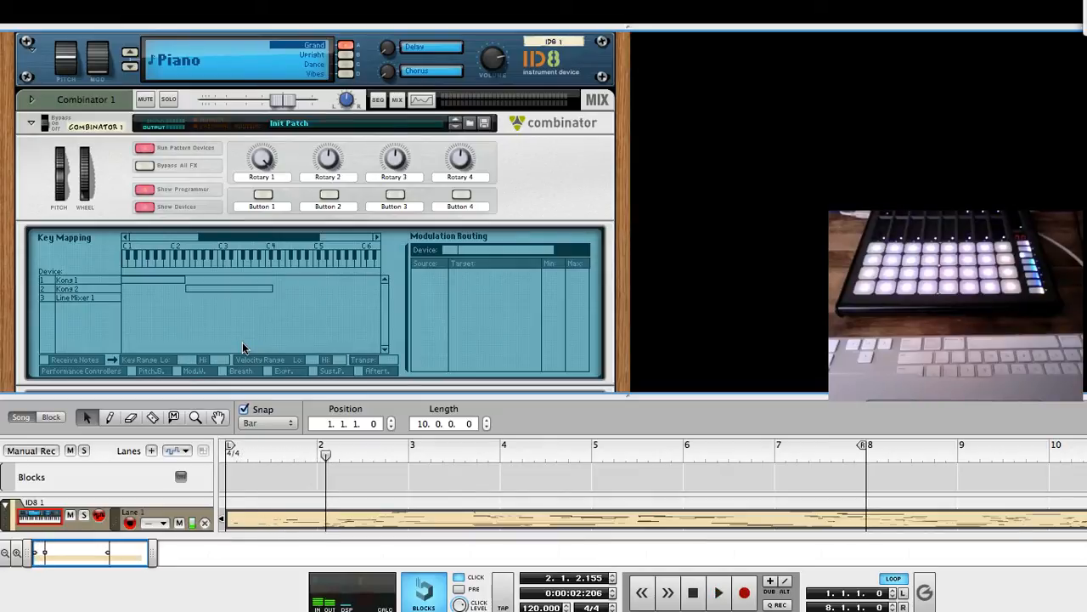
click(742, 591)
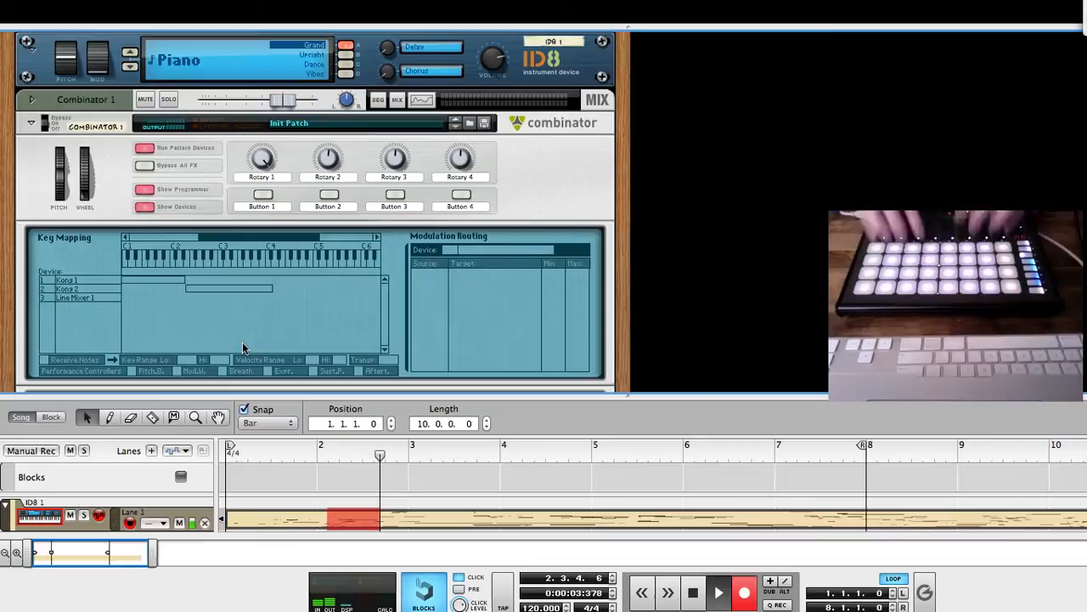